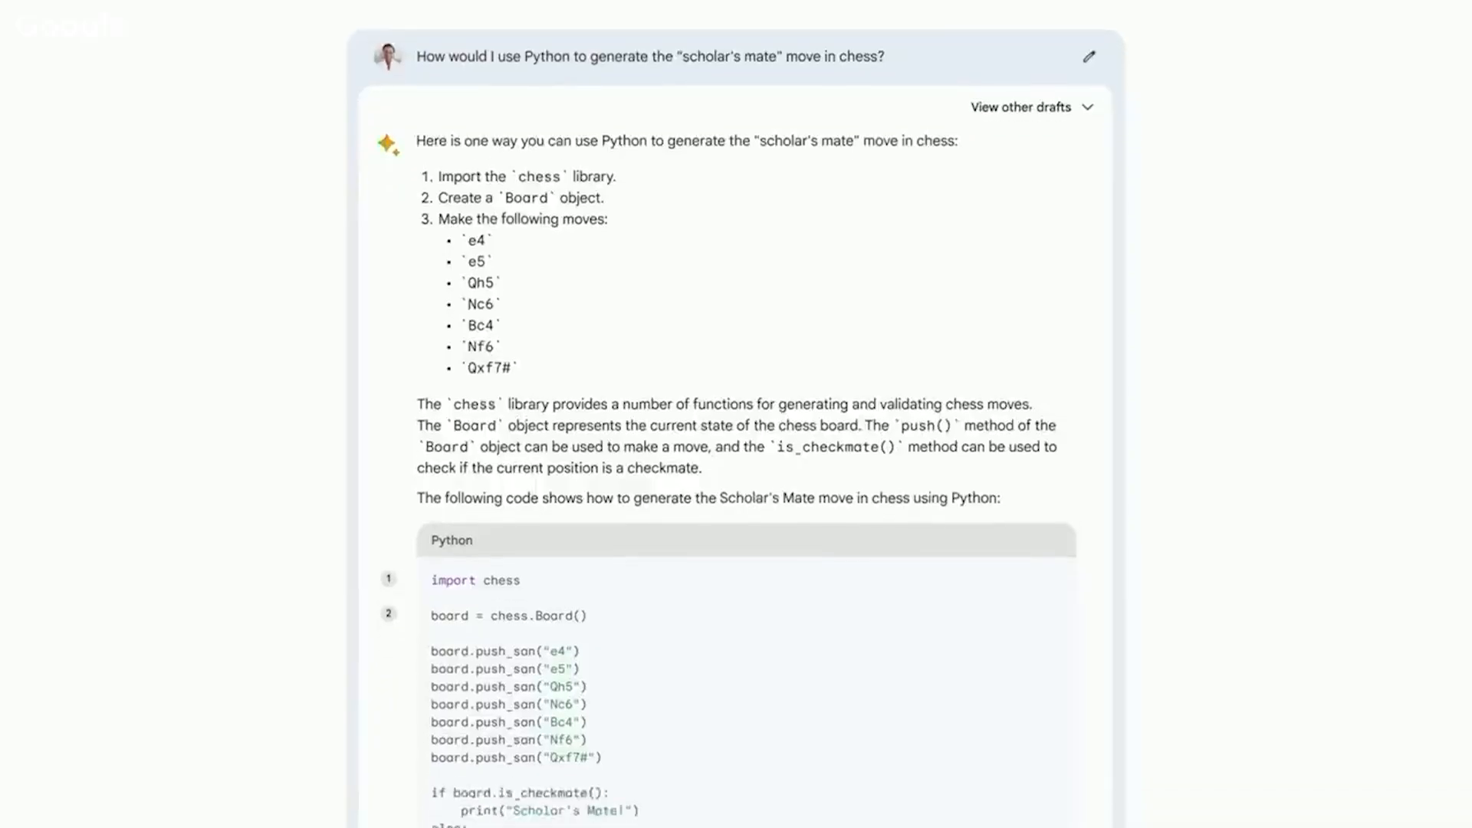
pyautogui.scroll(-3)
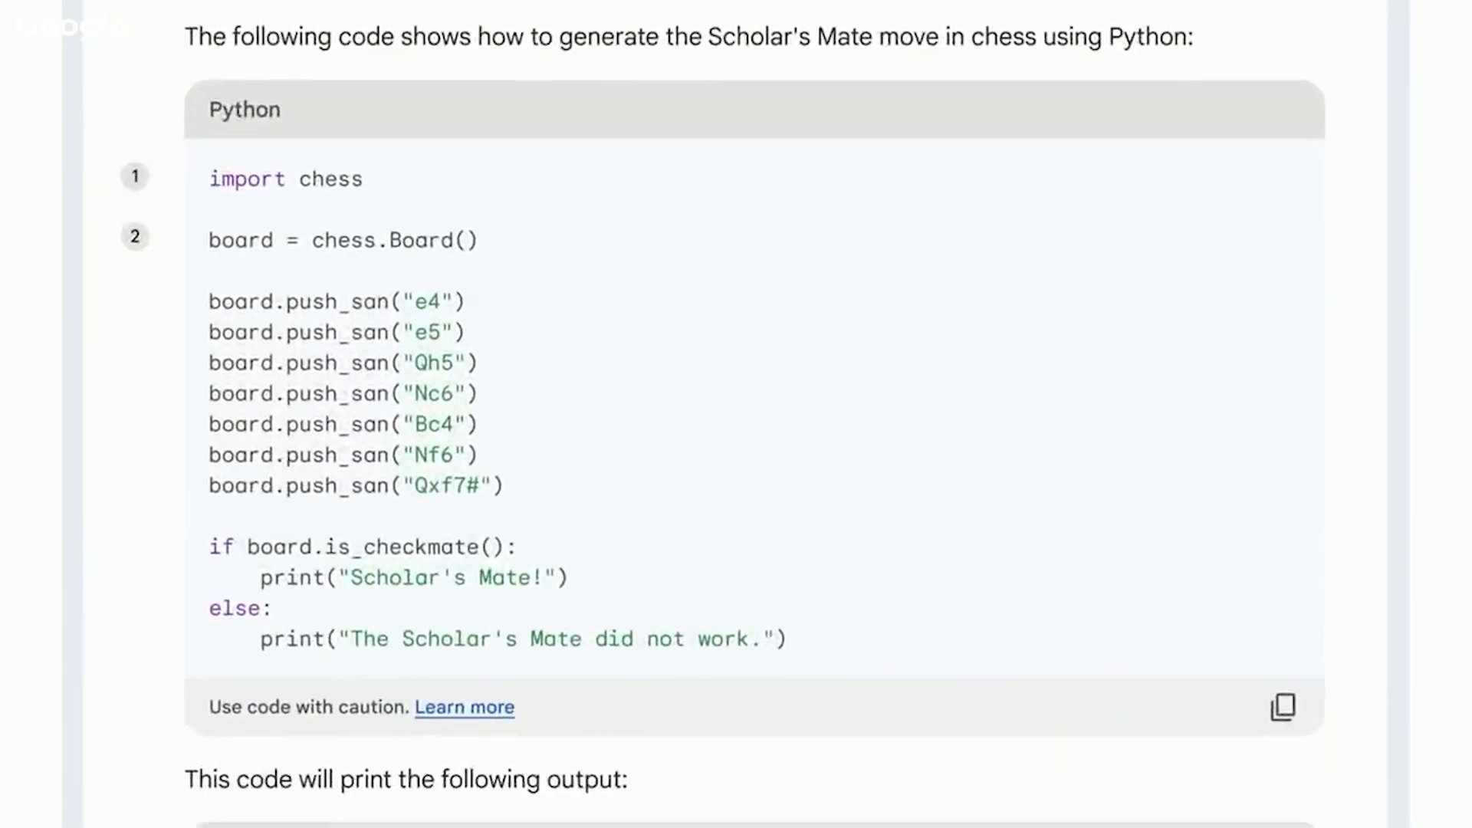